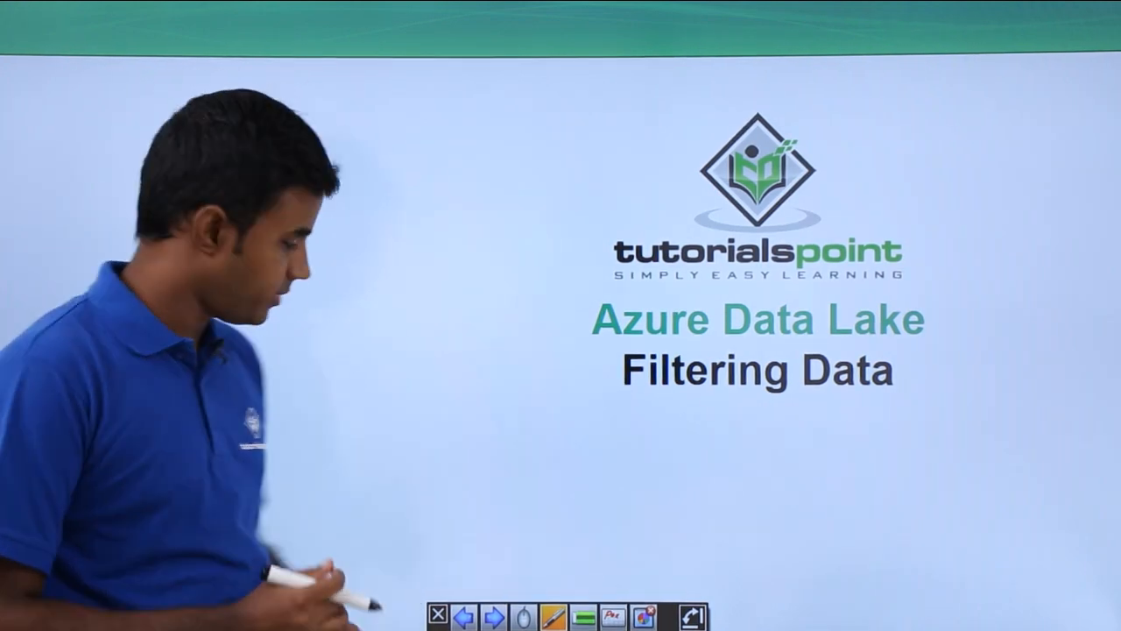
Enter the U-SQL script filtering # lines from /Vendor/2008-01.txt into results.txt, and name the job FilterData.
click(492, 615)
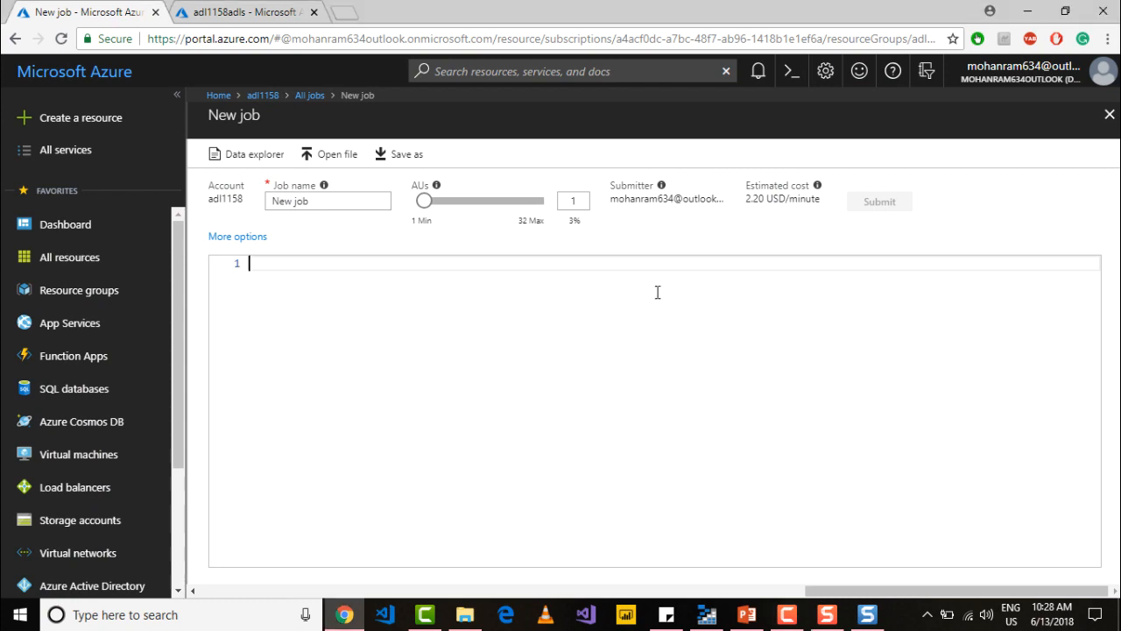
text(@data = EXTRACT a string)
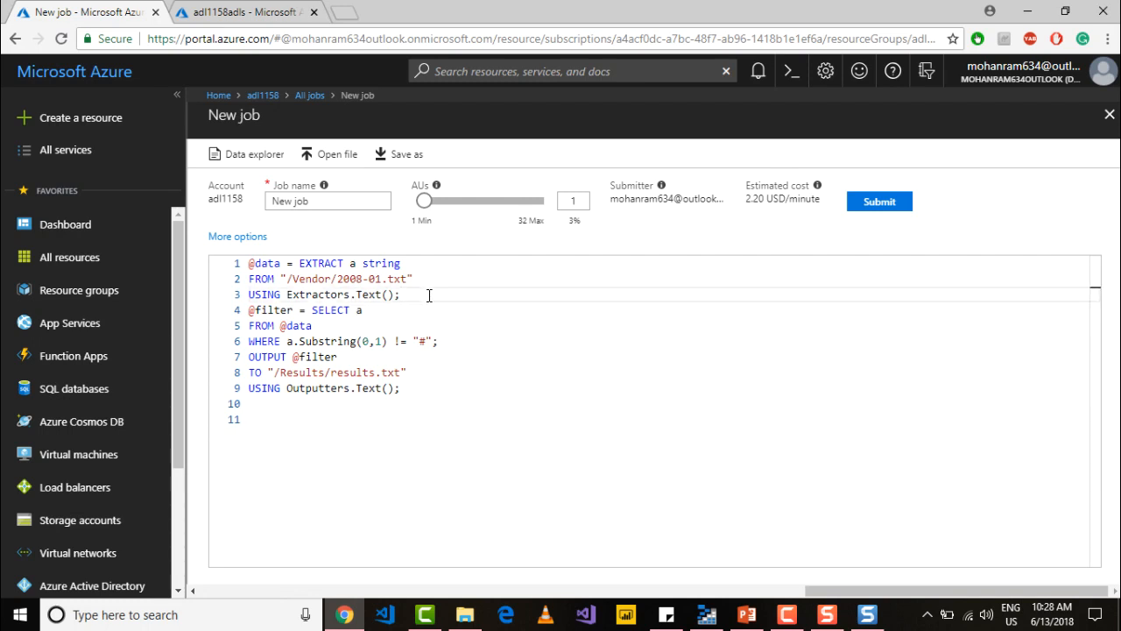
key(Enter)
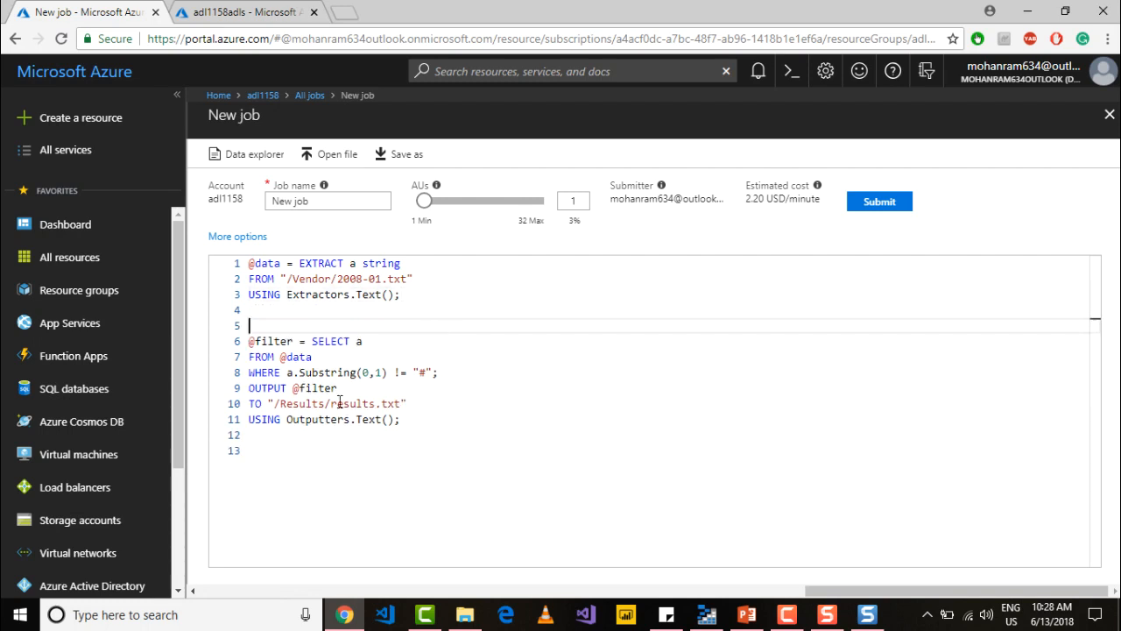
key(Enter)
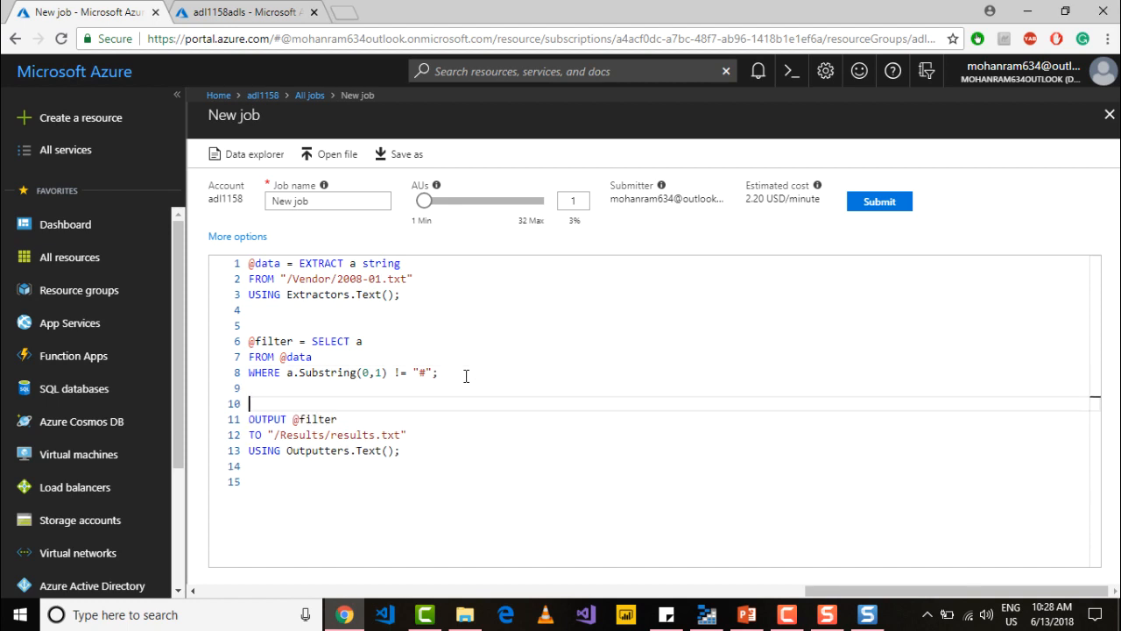
mouse_move(343, 226)
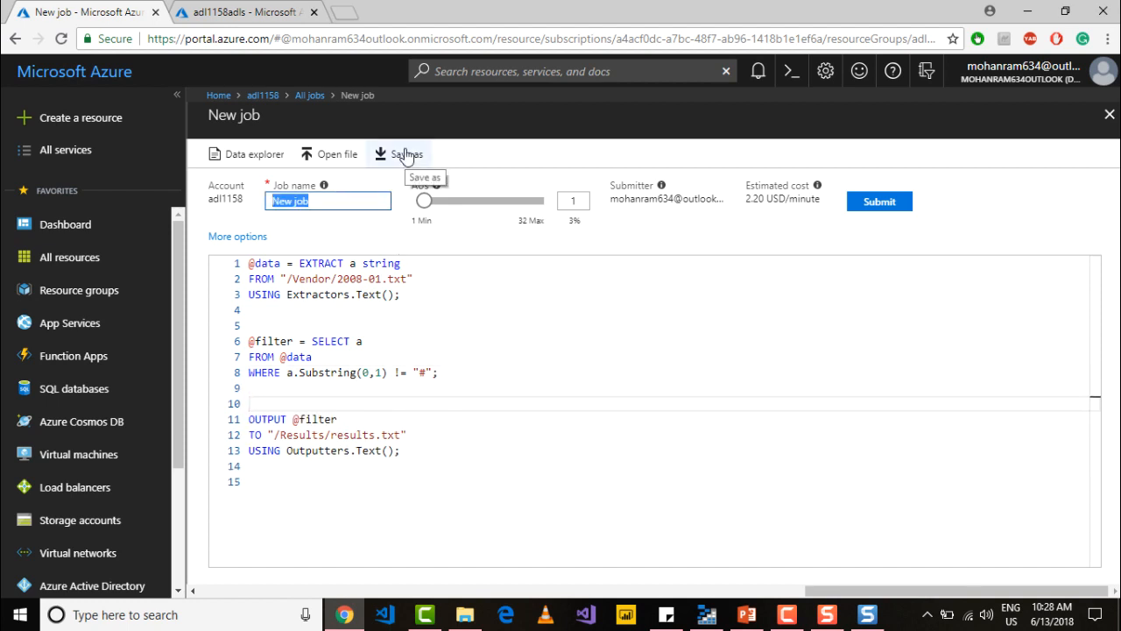
text(Filter)
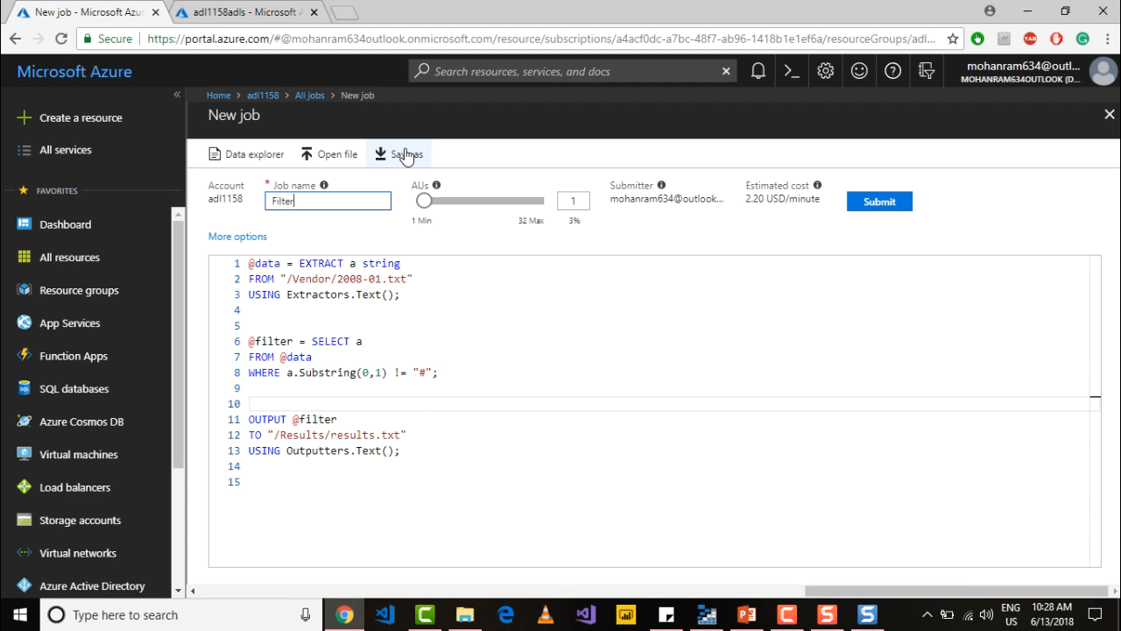
text(Data)
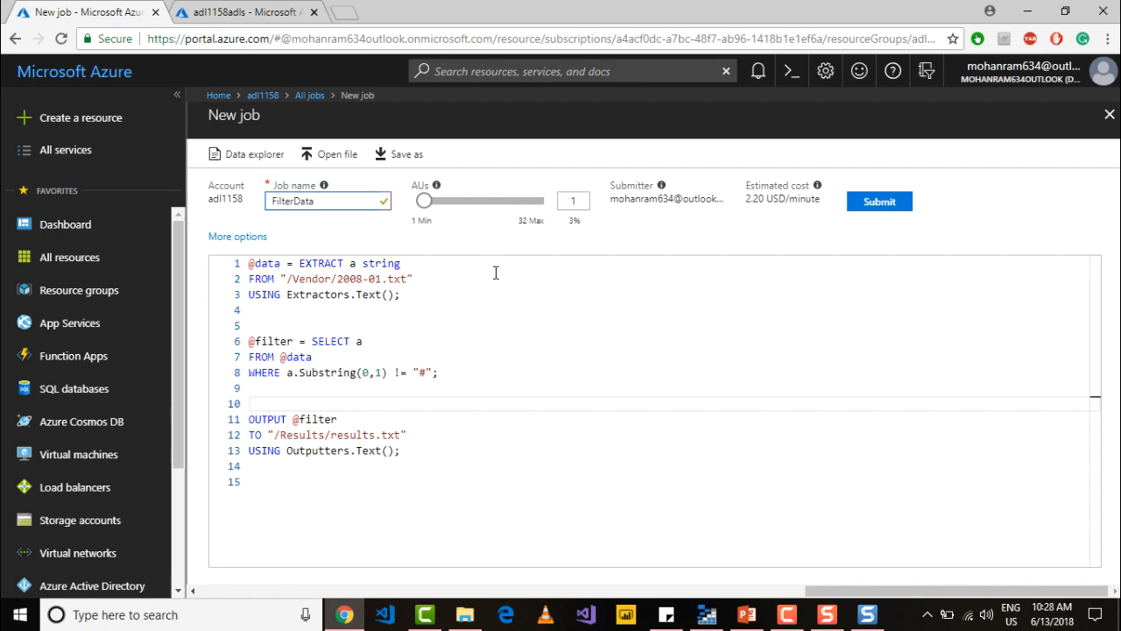
mouse_move(486, 294)
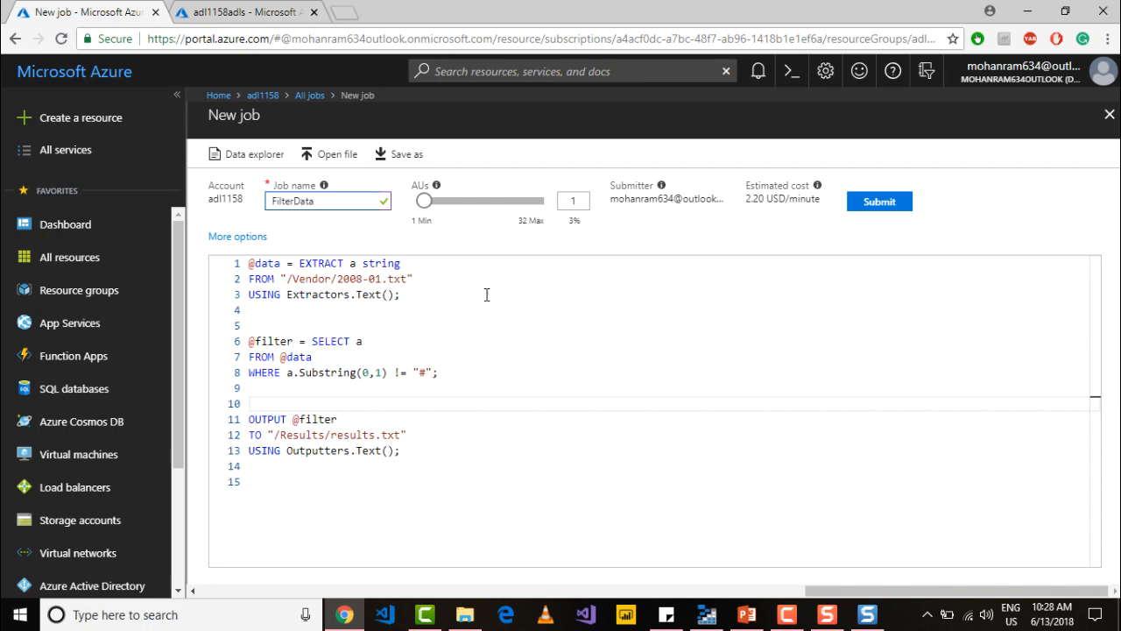
drag(248, 263, 351, 279)
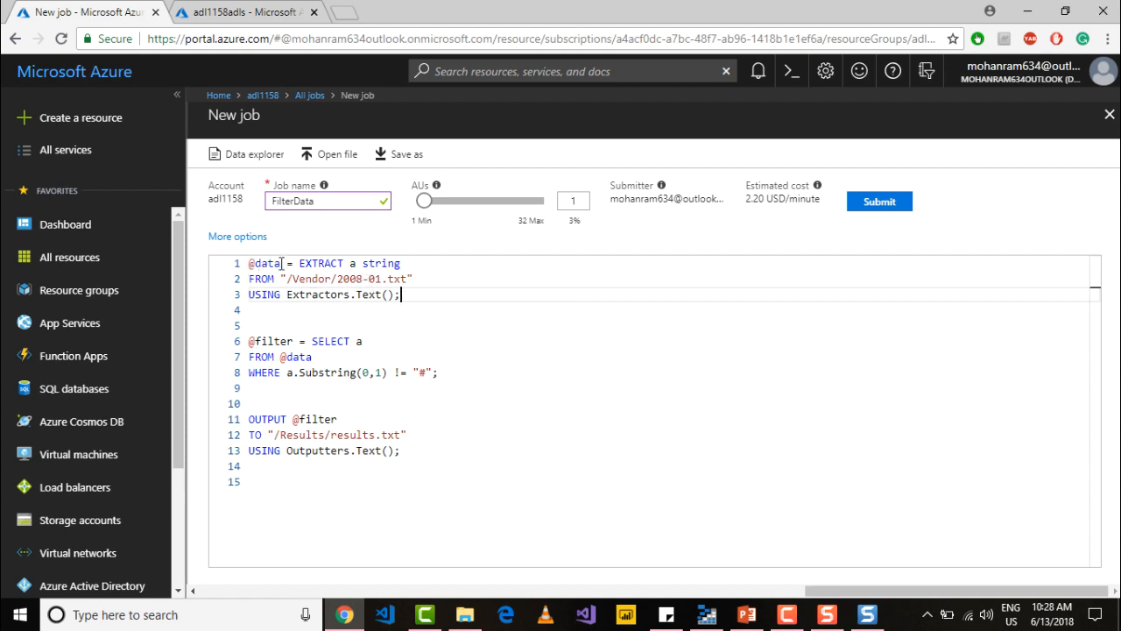
click(253, 372)
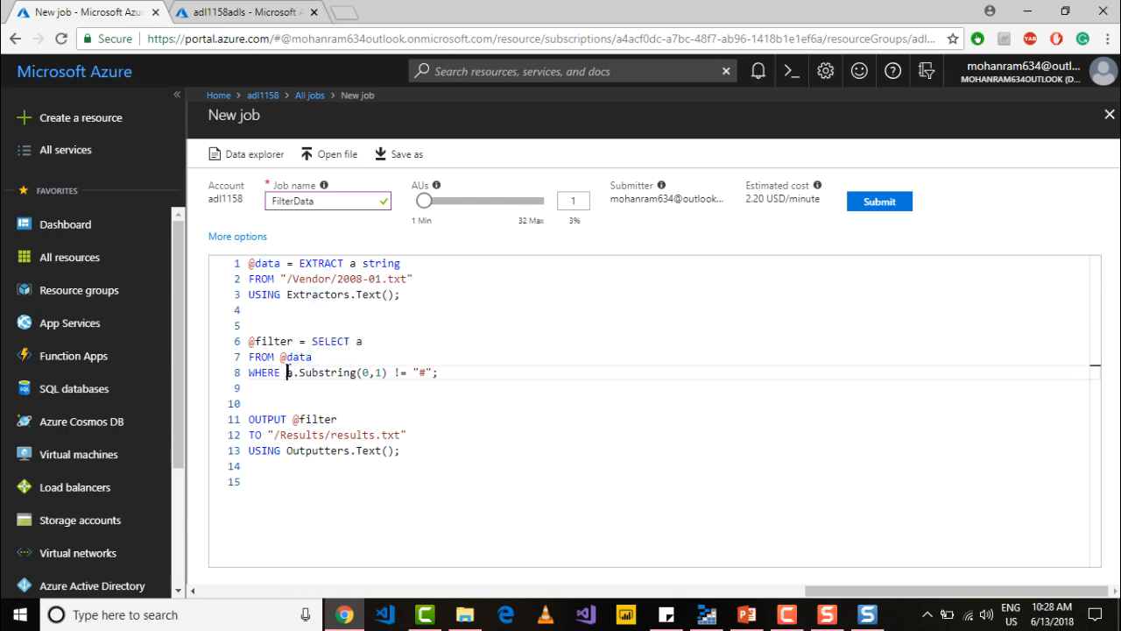
drag(287, 372, 438, 372)
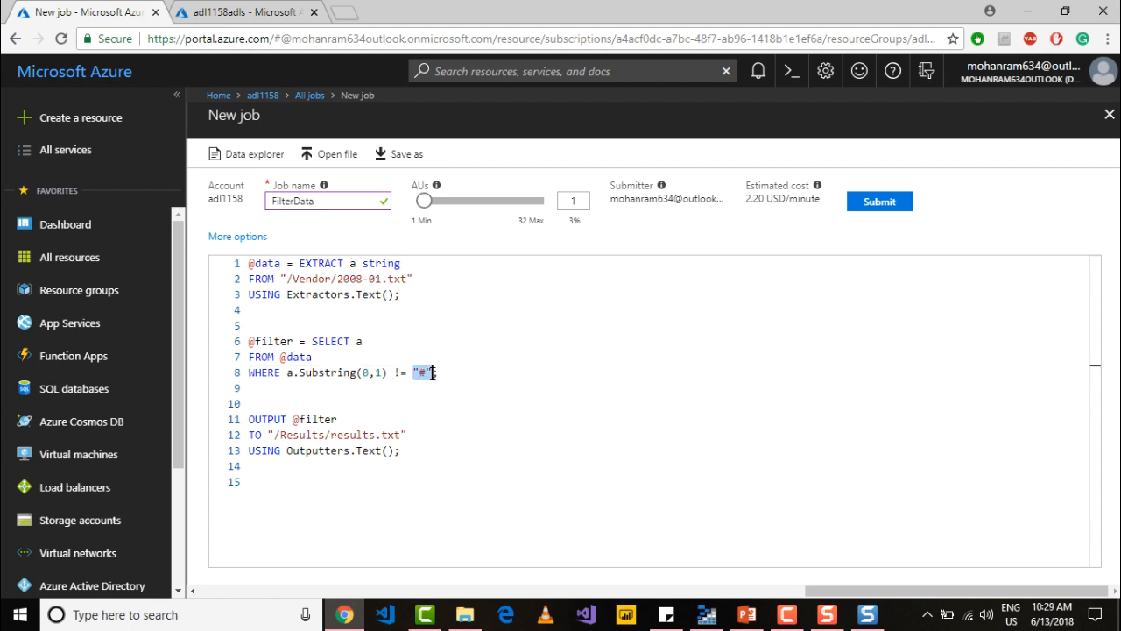
text(;)
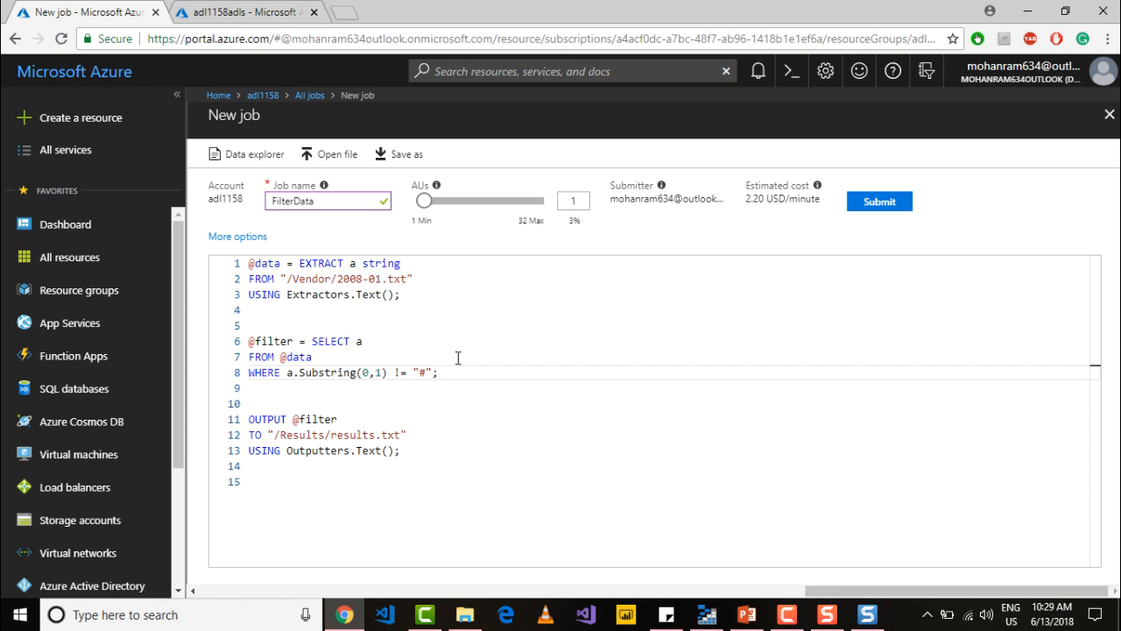
mouse_move(416, 368)
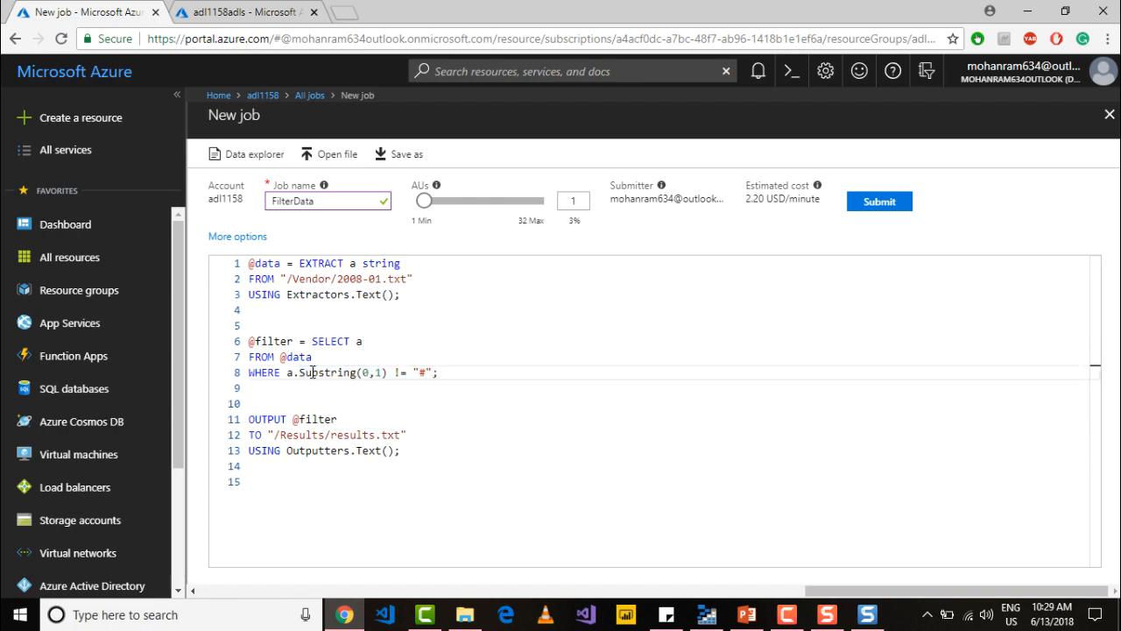
click(465, 372)
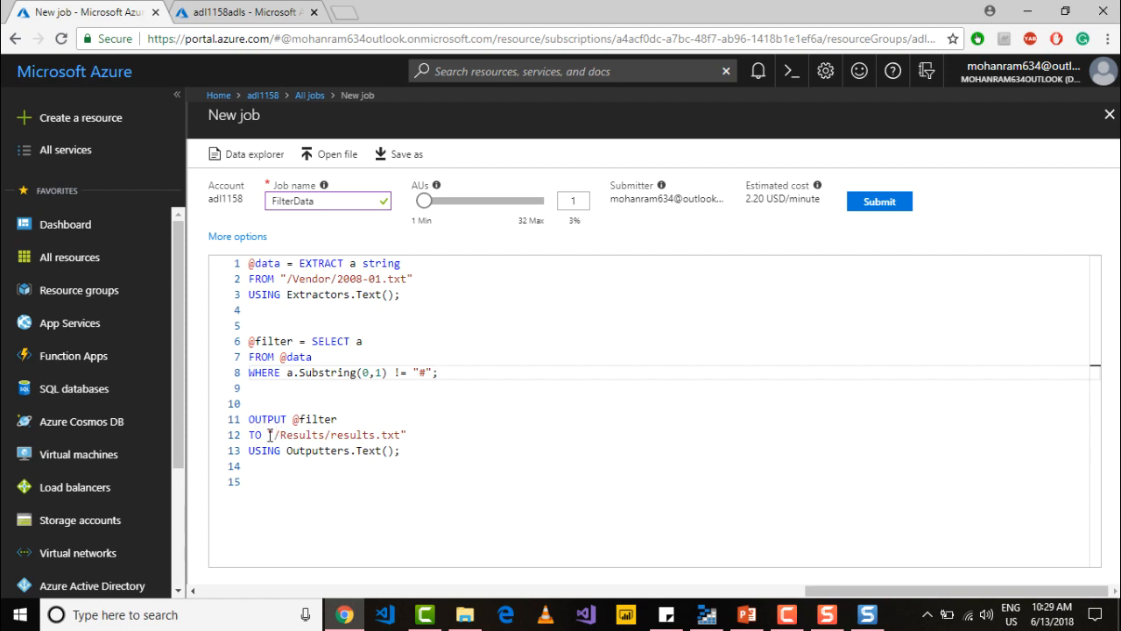
double_click(351, 434)
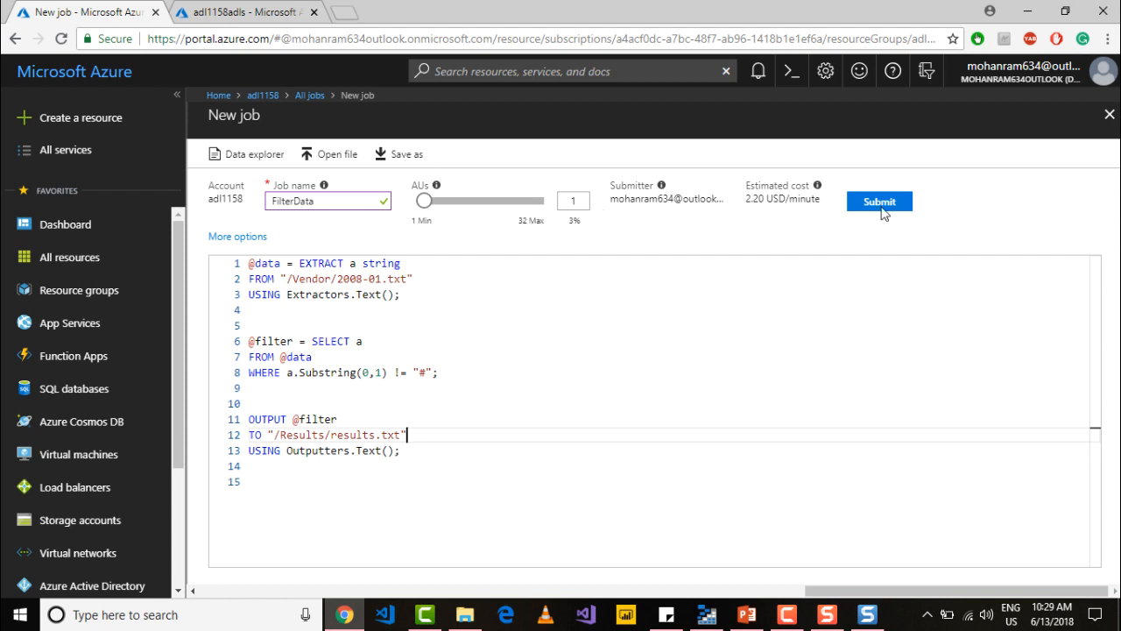
Submit the FilterData job and, once it succeeds, list its output files under Data.
click(879, 200)
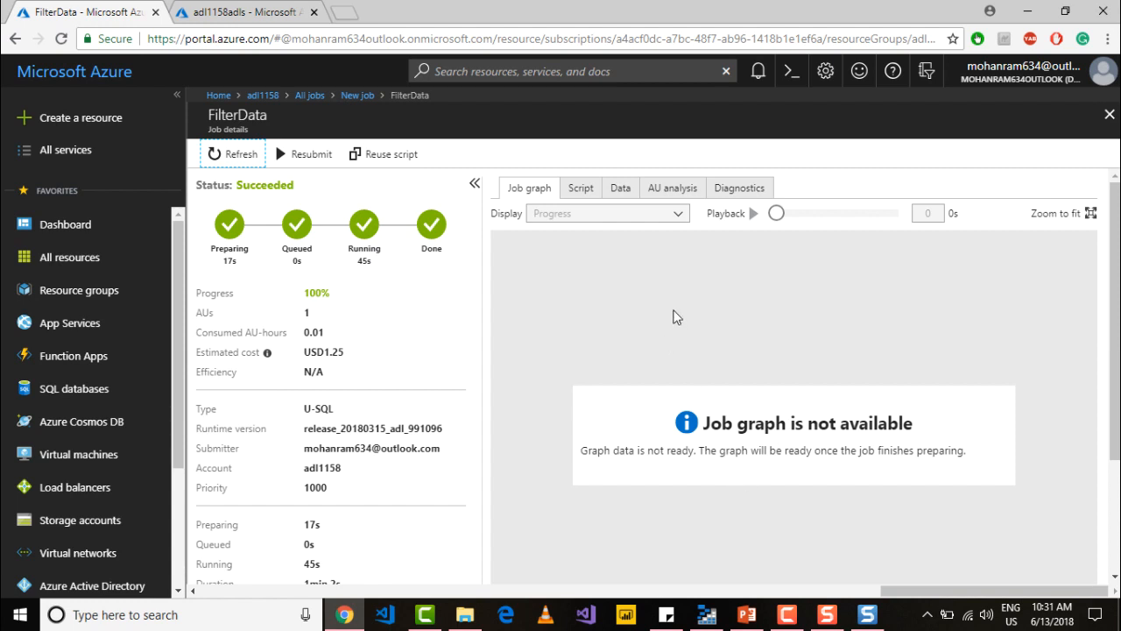
click(620, 188)
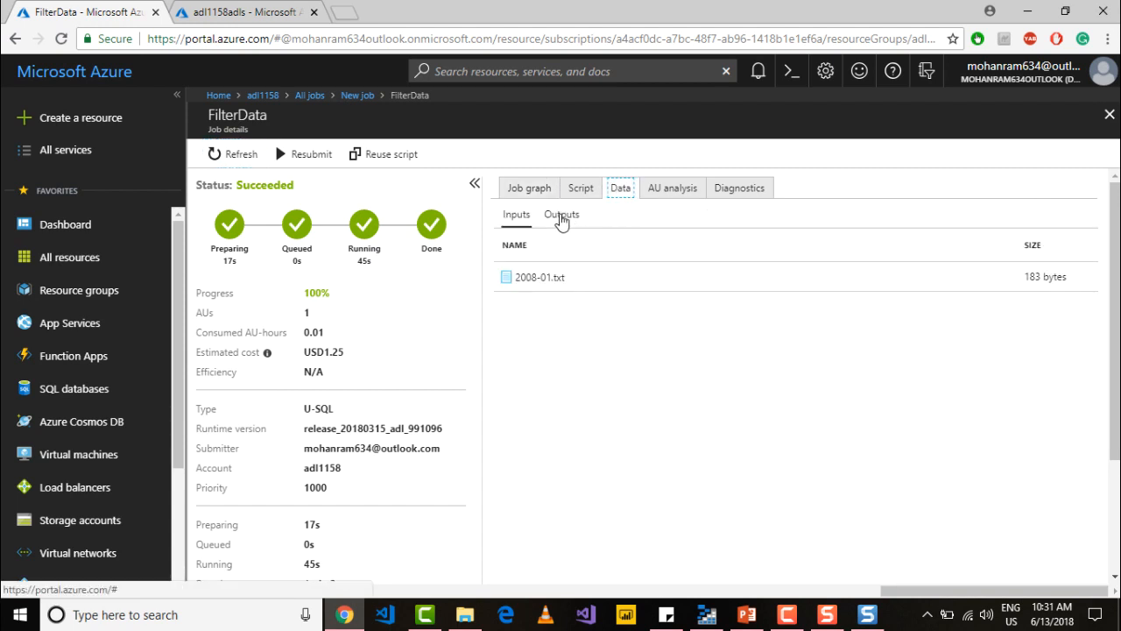
click(541, 276)
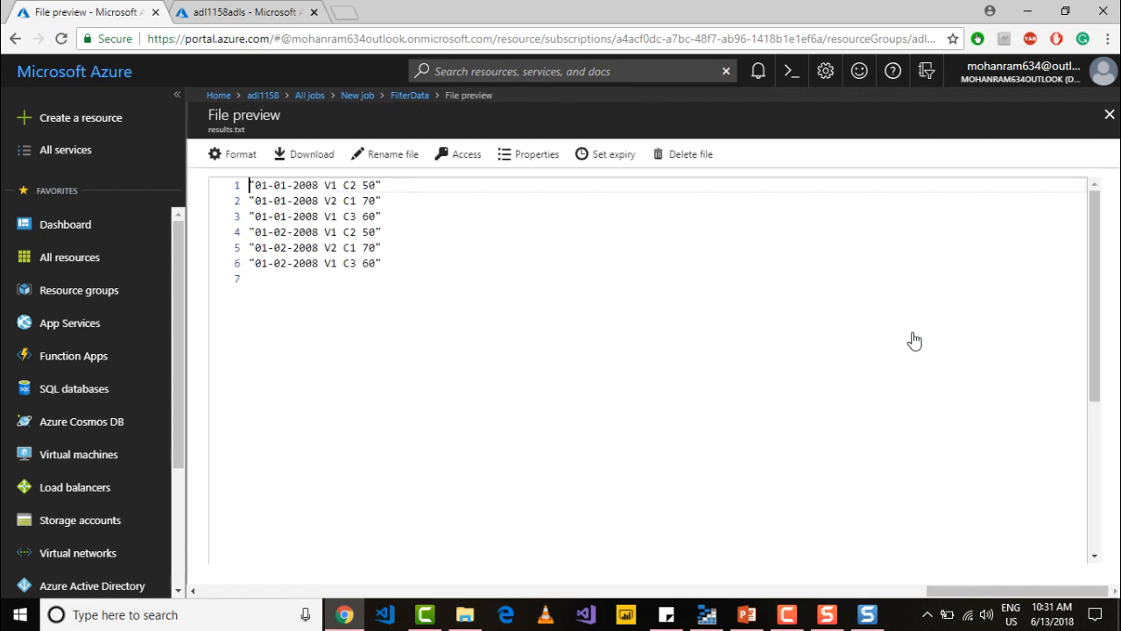
mouse_move(479, 282)
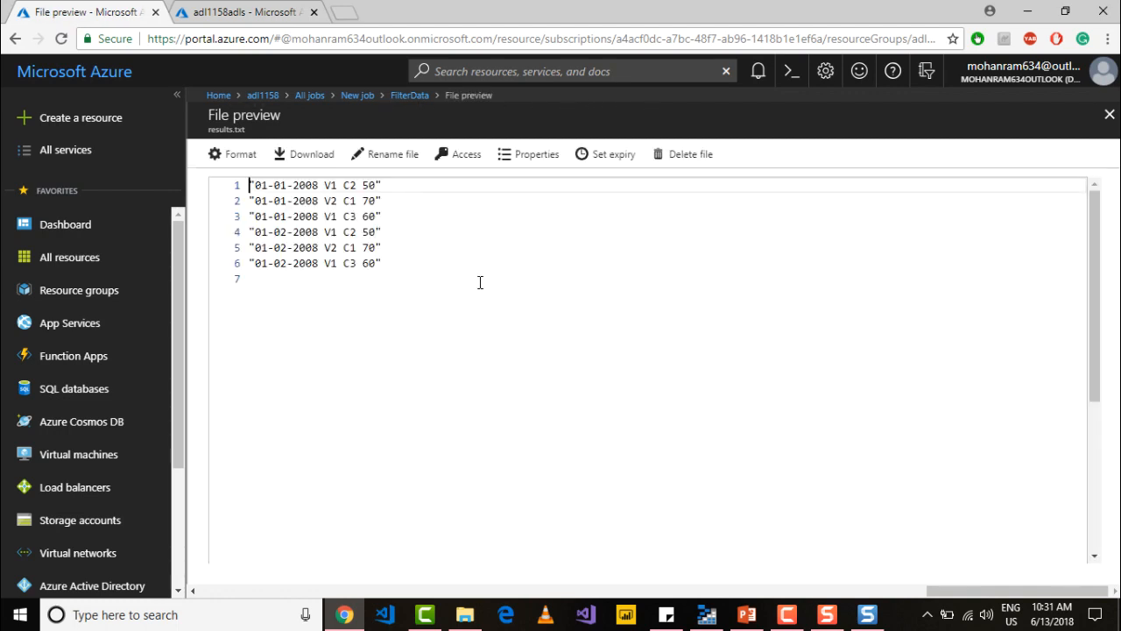
Select the six filtered rows in the results.txt preview, then clear the selection.
drag(251, 185, 380, 262)
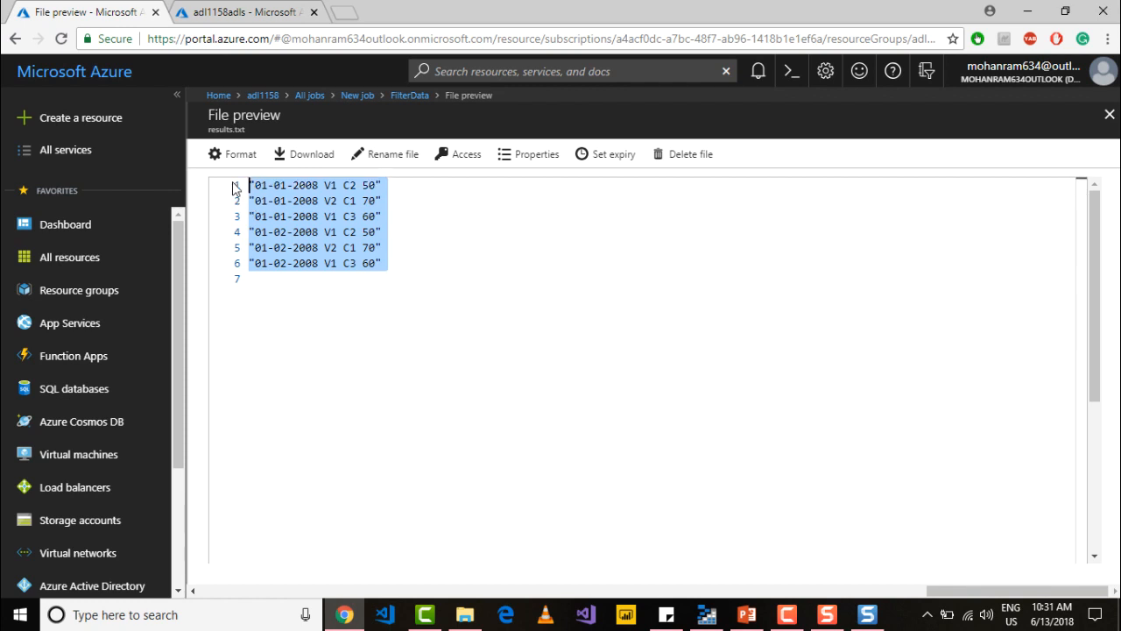
click(381, 185)
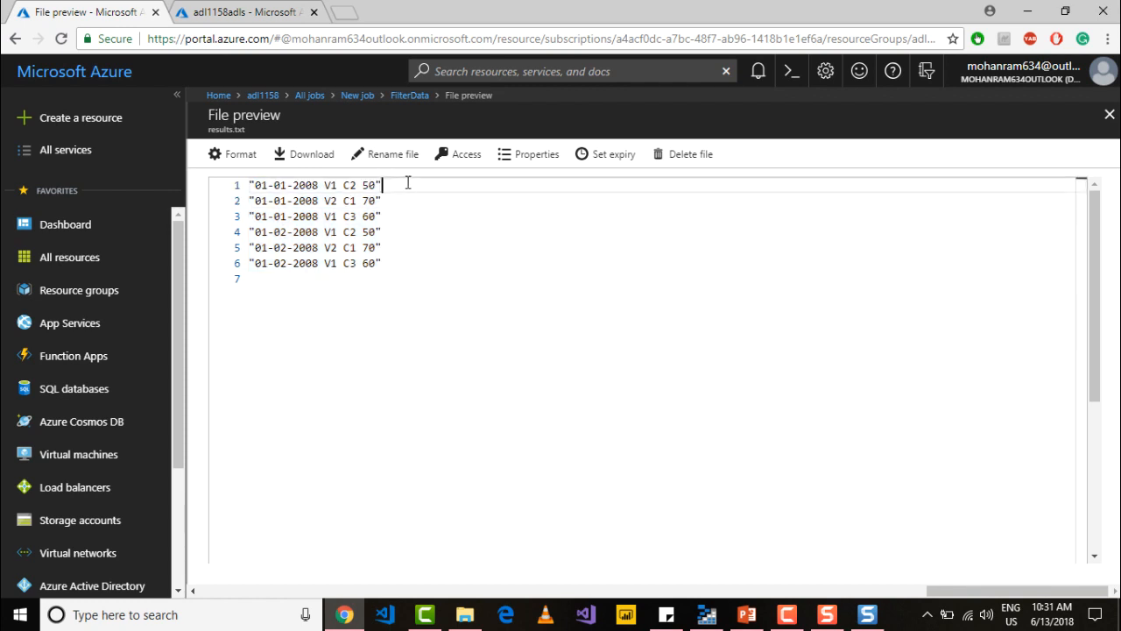
mouse_move(508, 257)
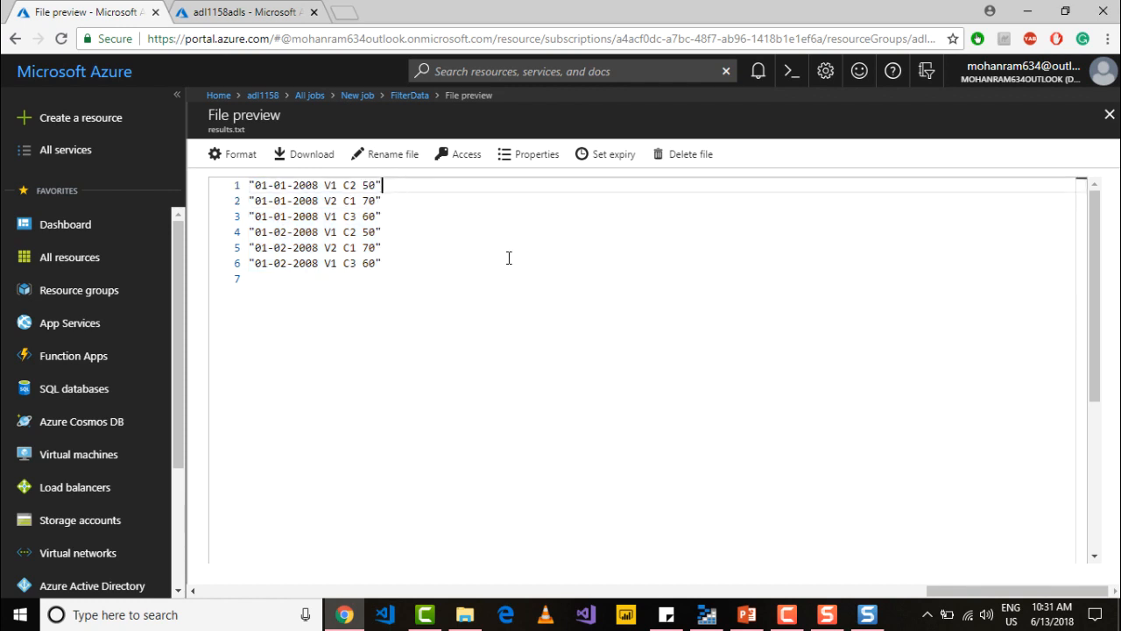
mouse_move(533, 245)
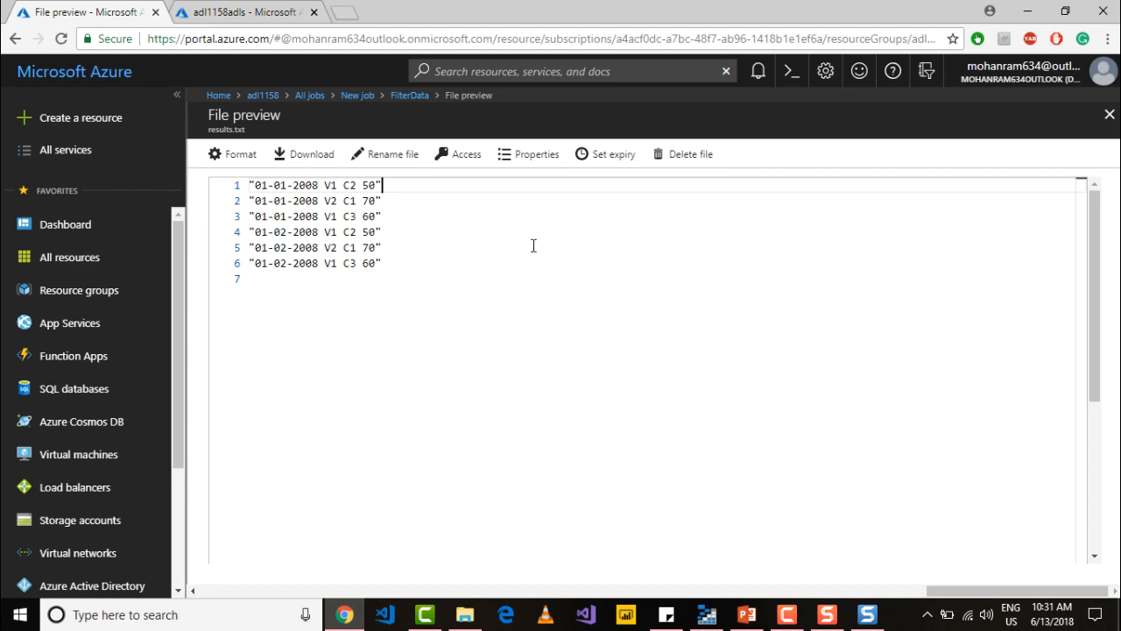